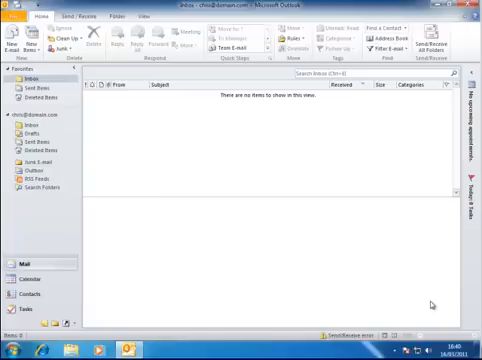
mouse_move(262, 232)
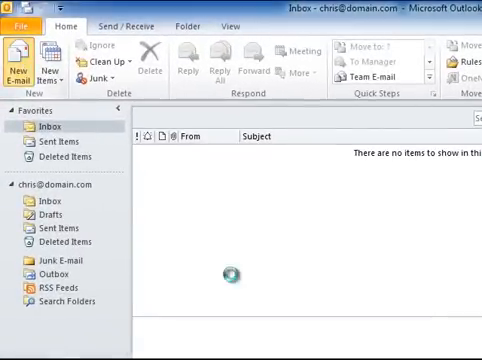
Open a new blank, untitled email message from the Home tab
click(20, 55)
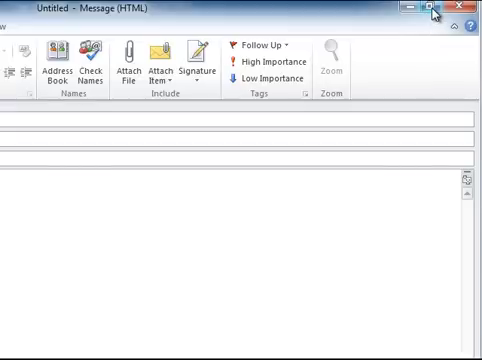
mouse_move(432, 12)
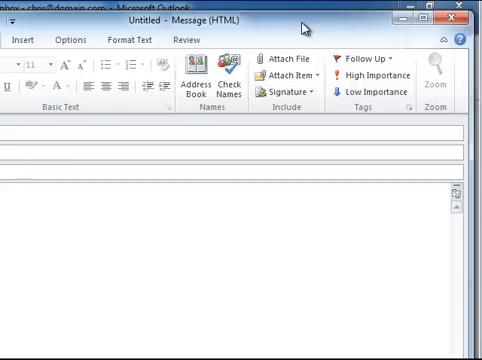
mouse_move(350, 28)
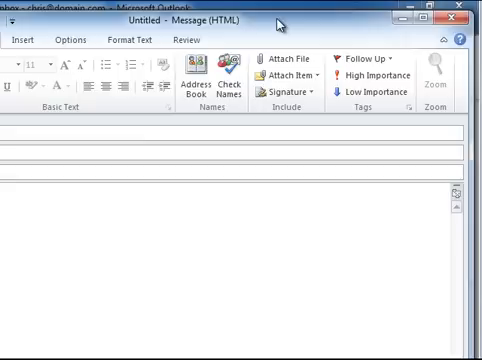
mouse_move(308, 24)
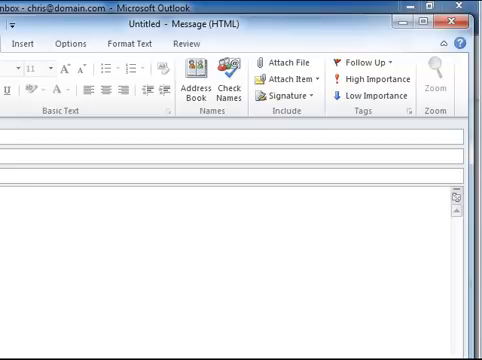
Browse from the Start menu to Pictures and into the Sample Pictures folder
click(8, 346)
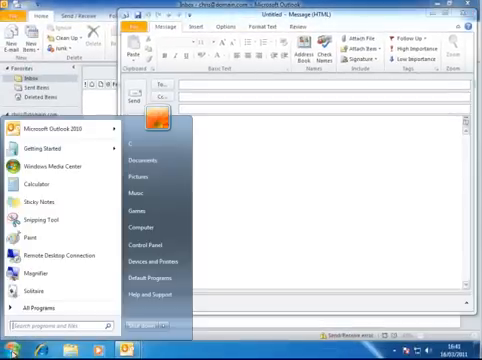
mouse_move(145, 176)
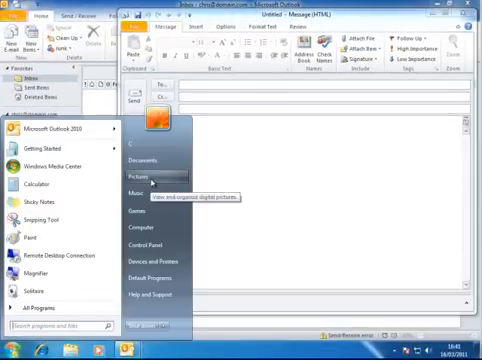
click(140, 177)
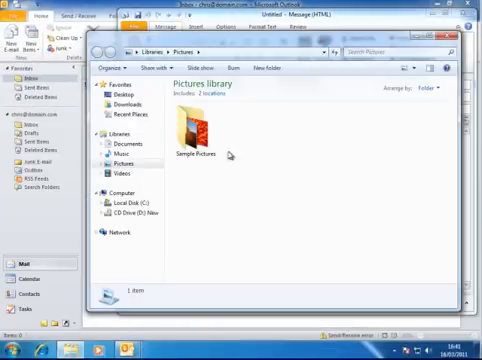
mouse_move(192, 135)
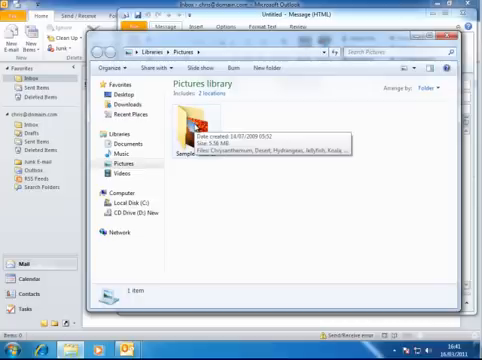
double_click(190, 130)
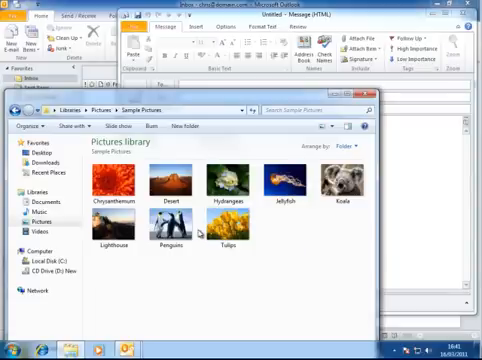
mouse_move(400, 186)
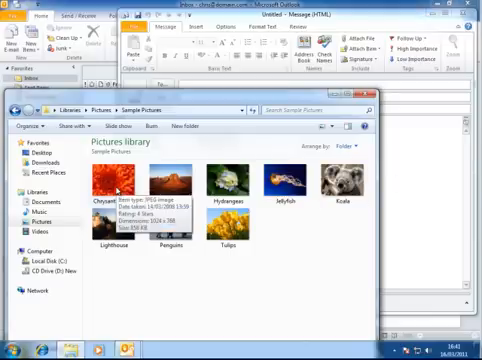
Select the Chrysanthemum, Desert and Penguins pictures to drag into the message
click(115, 183)
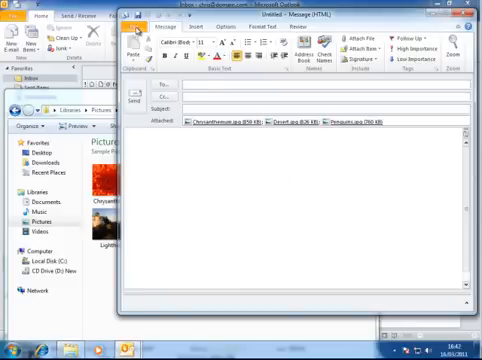
click(140, 23)
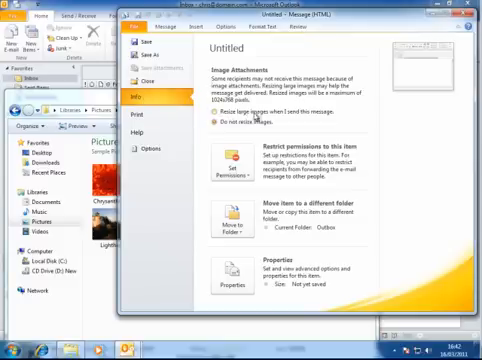
click(218, 120)
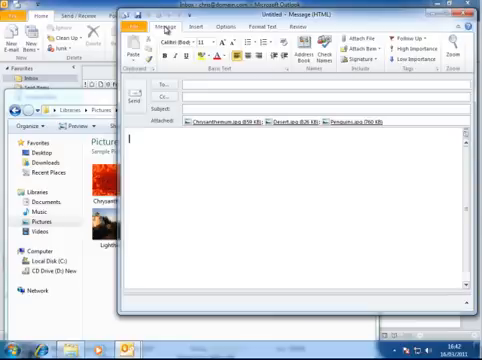
mouse_move(278, 252)
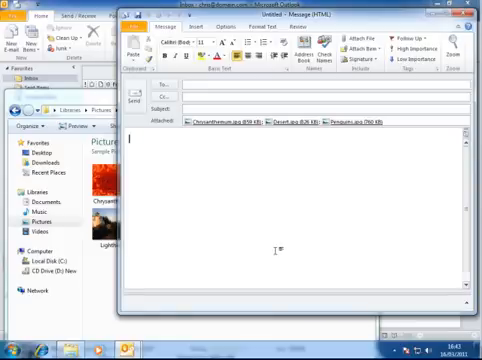
mouse_move(278, 240)
text(andrew)
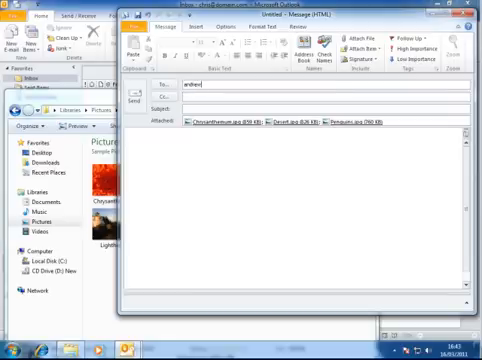
text(@domain)
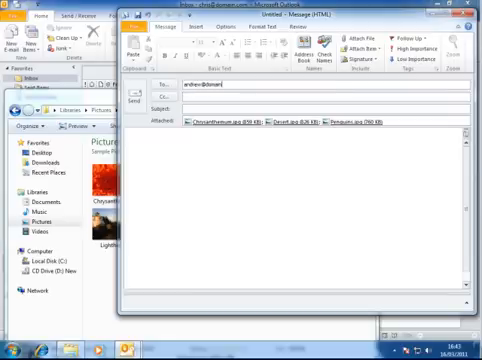
text(.com)
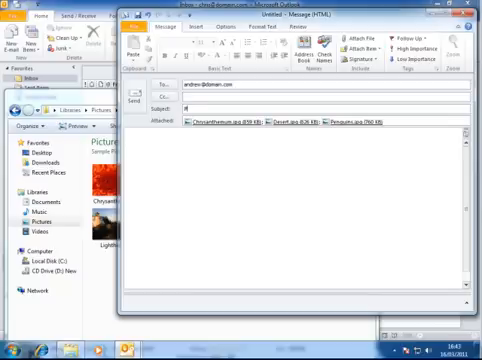
text(Pictures)
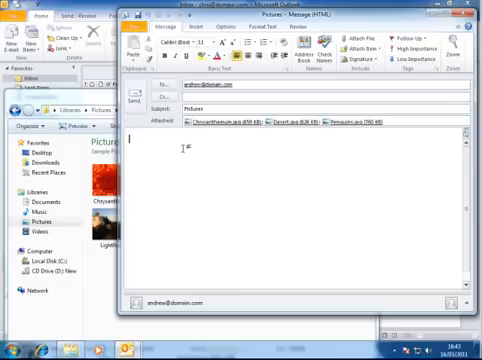
text(Hi)
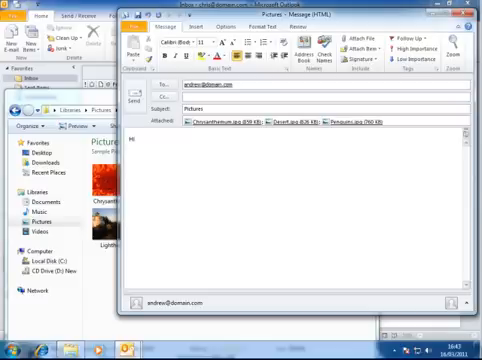
Type 'Please find the attached pictures as requested.' below the greeting
text(Please fdind the atta)
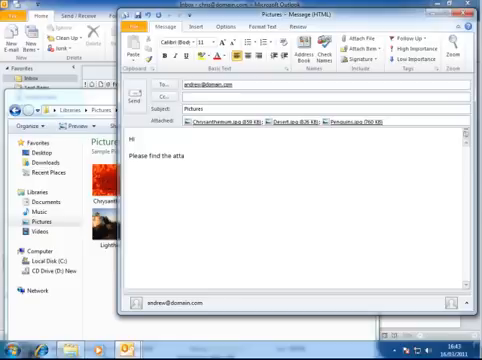
text(ched pictures as)
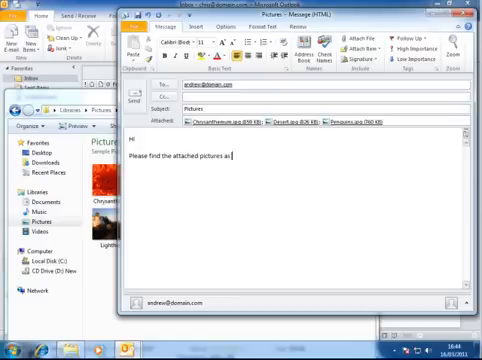
text(reques)
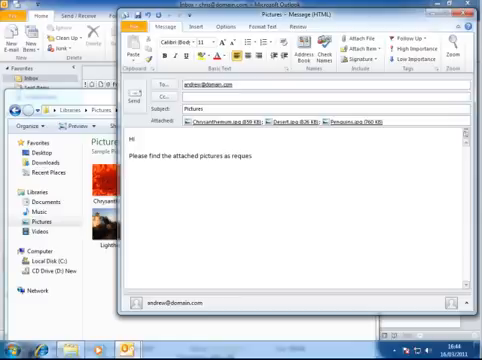
text(ted.)
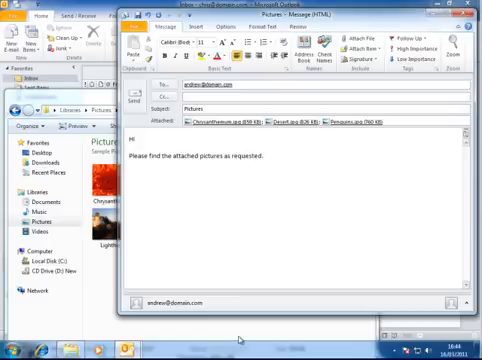
mouse_move(120, 328)
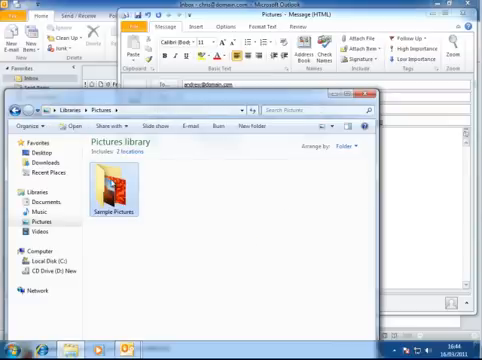
mouse_move(103, 190)
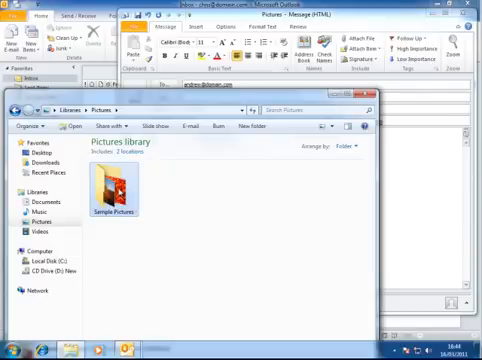
mouse_move(108, 200)
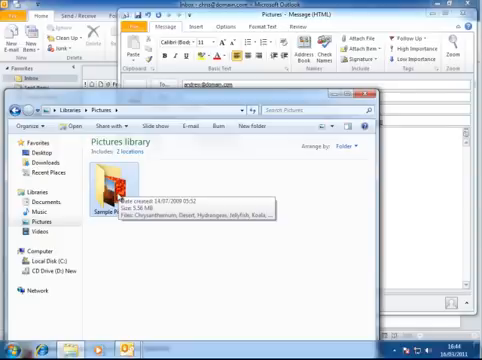
Reopen Sample Pictures in Explorer and select another picture to attach
double_click(94, 190)
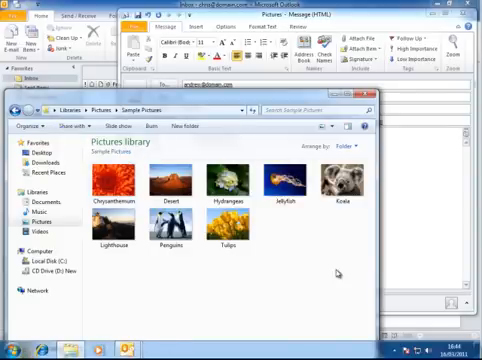
click(115, 215)
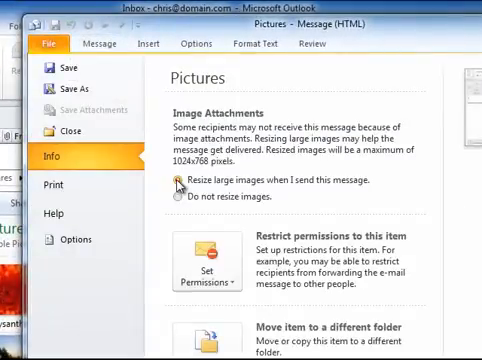
Turn on 'Resize large images when I send this message' and return to the message
click(175, 181)
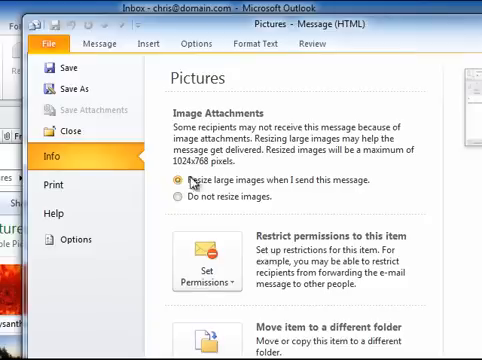
click(101, 44)
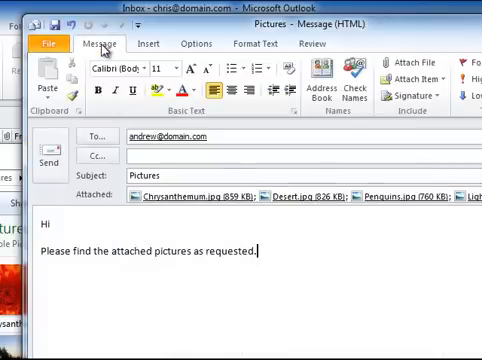